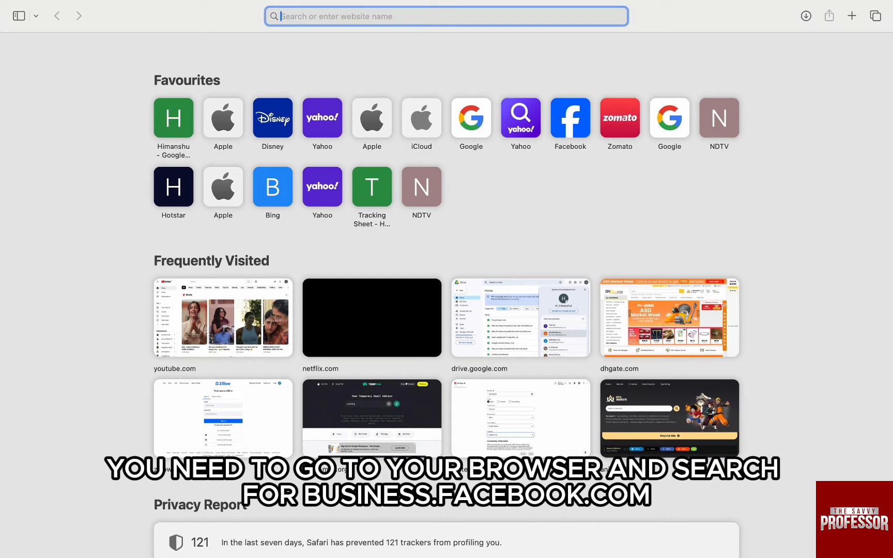
# - Enter business.facebook.com in Safari's address bar to load Meta Business Suite
pyautogui.write('business.facebook.com')
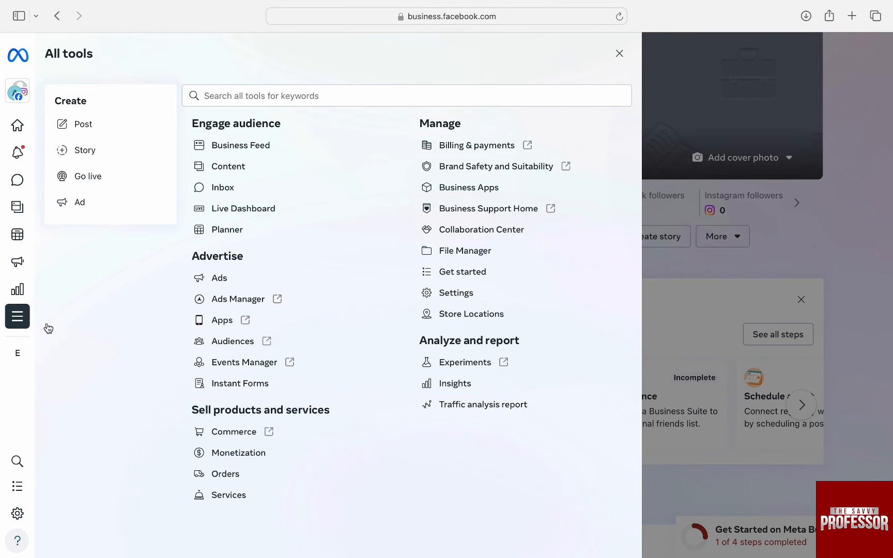
# - Go to Content from the tools list and start a new post
pyautogui.click(228, 166)
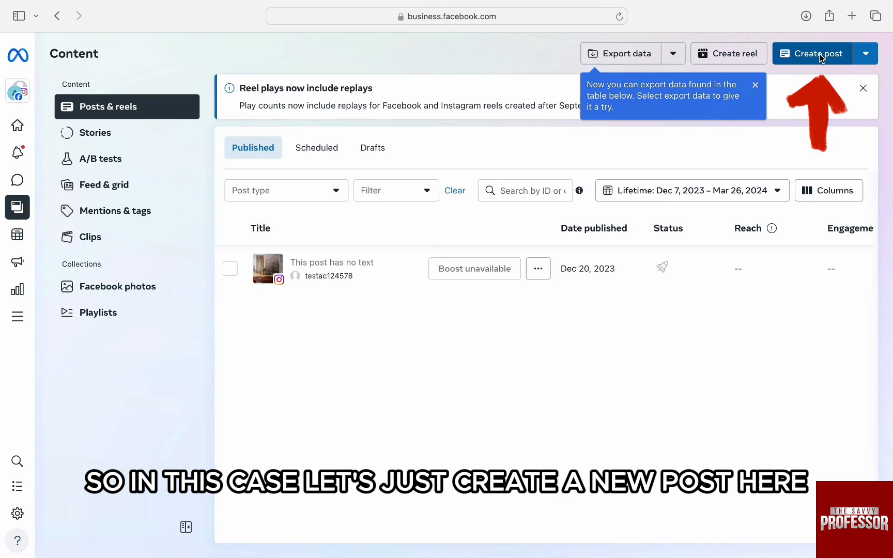
pyautogui.click(820, 52)
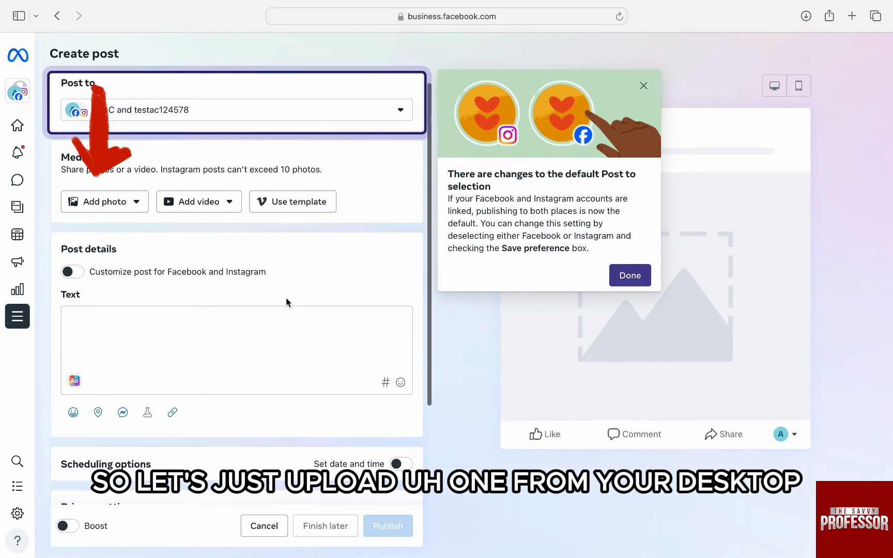
# - Upload the building photo from the desktop via Add photo
pyautogui.click(105, 201)
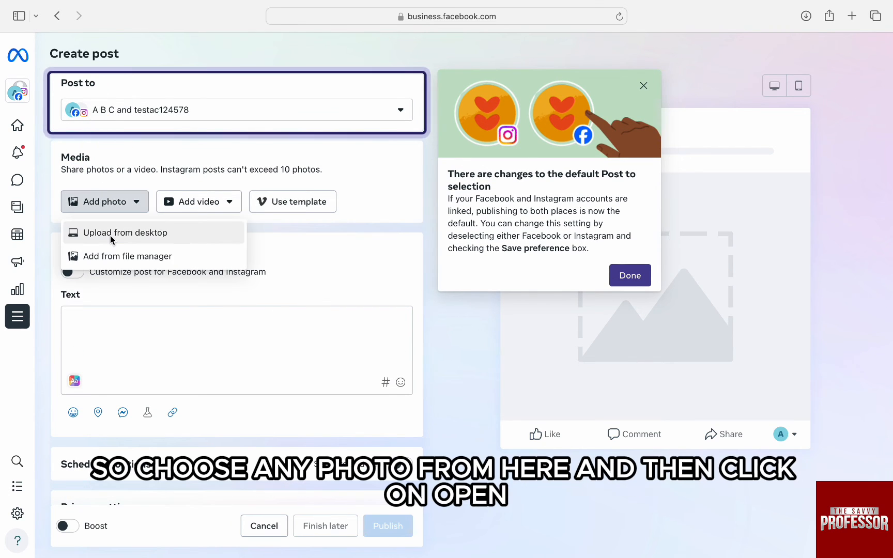
pyautogui.click(124, 232)
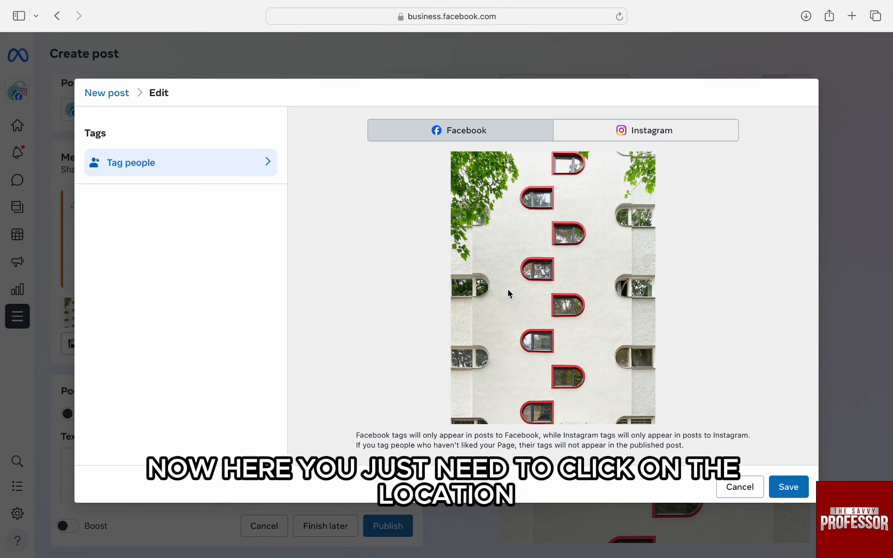
# - Mark a tag spot on the building photo and enter 'srk' as the person
pyautogui.click(541, 273)
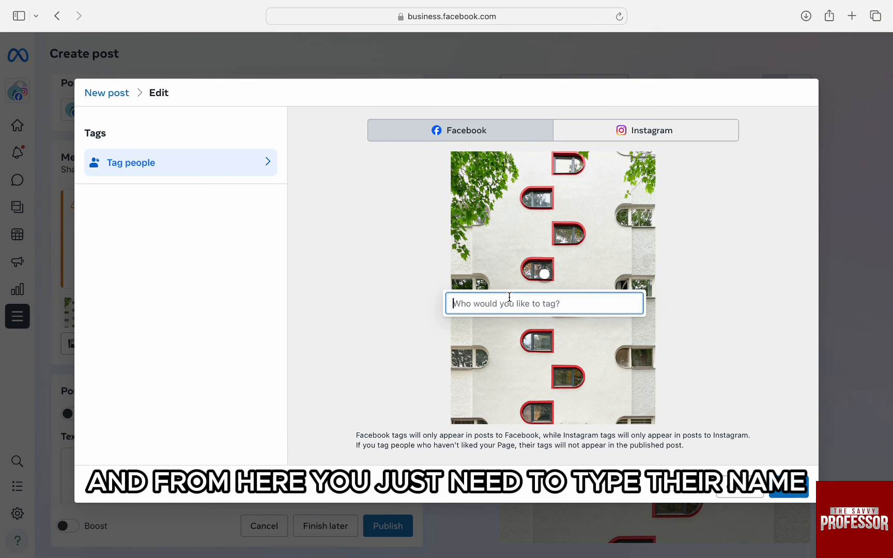
pyautogui.write('srk')
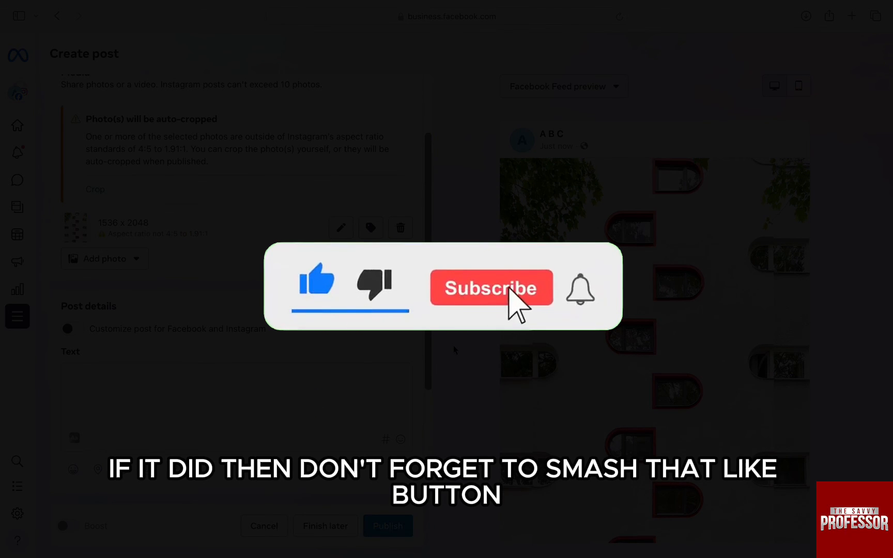
# - Close the photo Edit dialog to return to the draft post
pyautogui.click(490, 287)
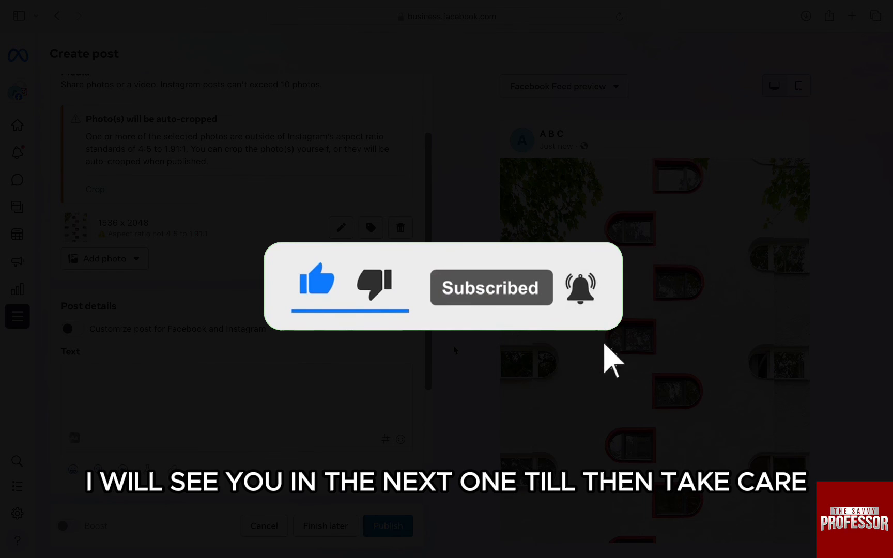